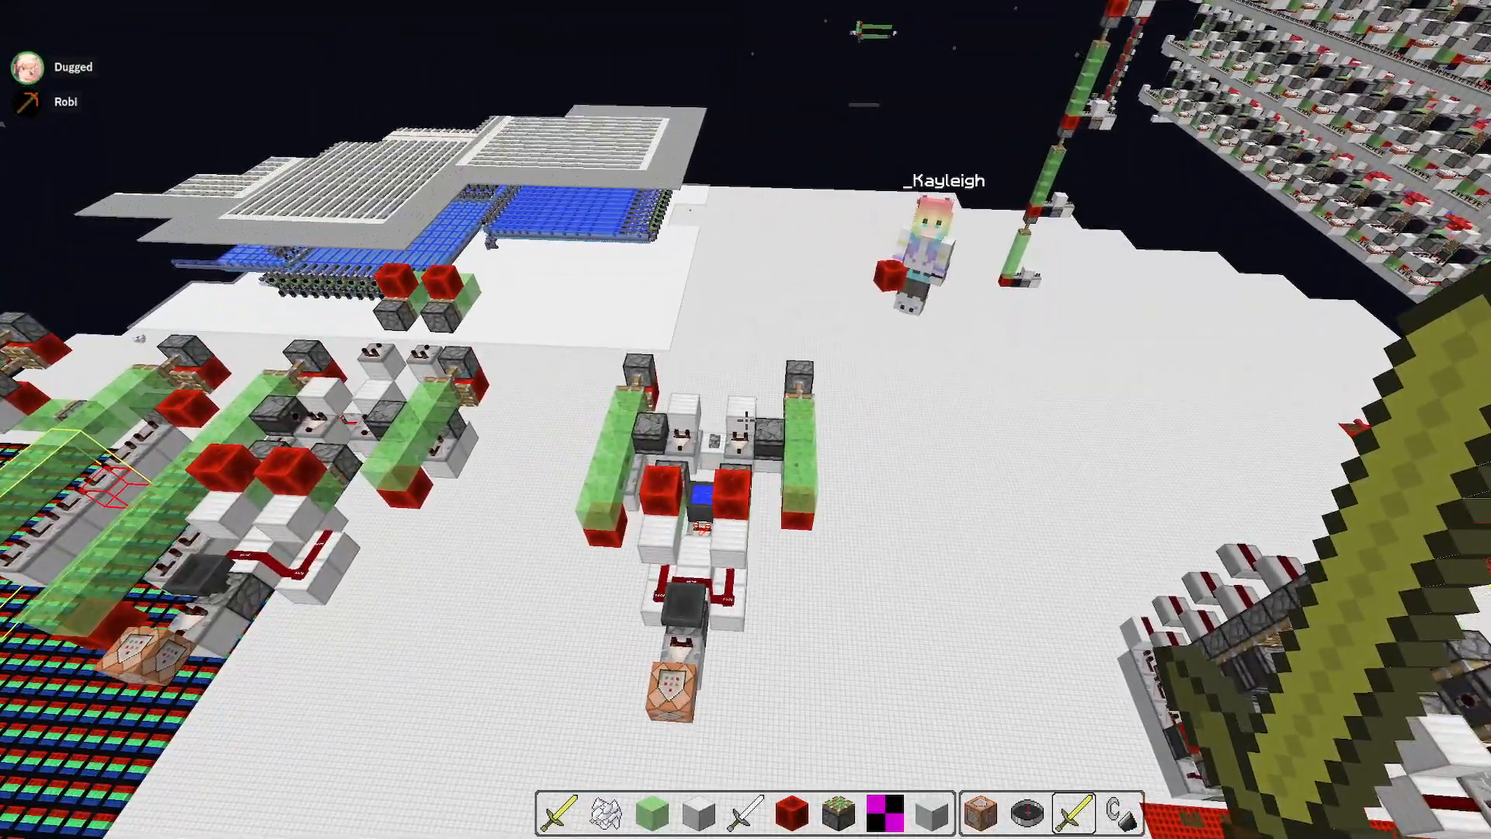
pyautogui.moveTo(746, 419)
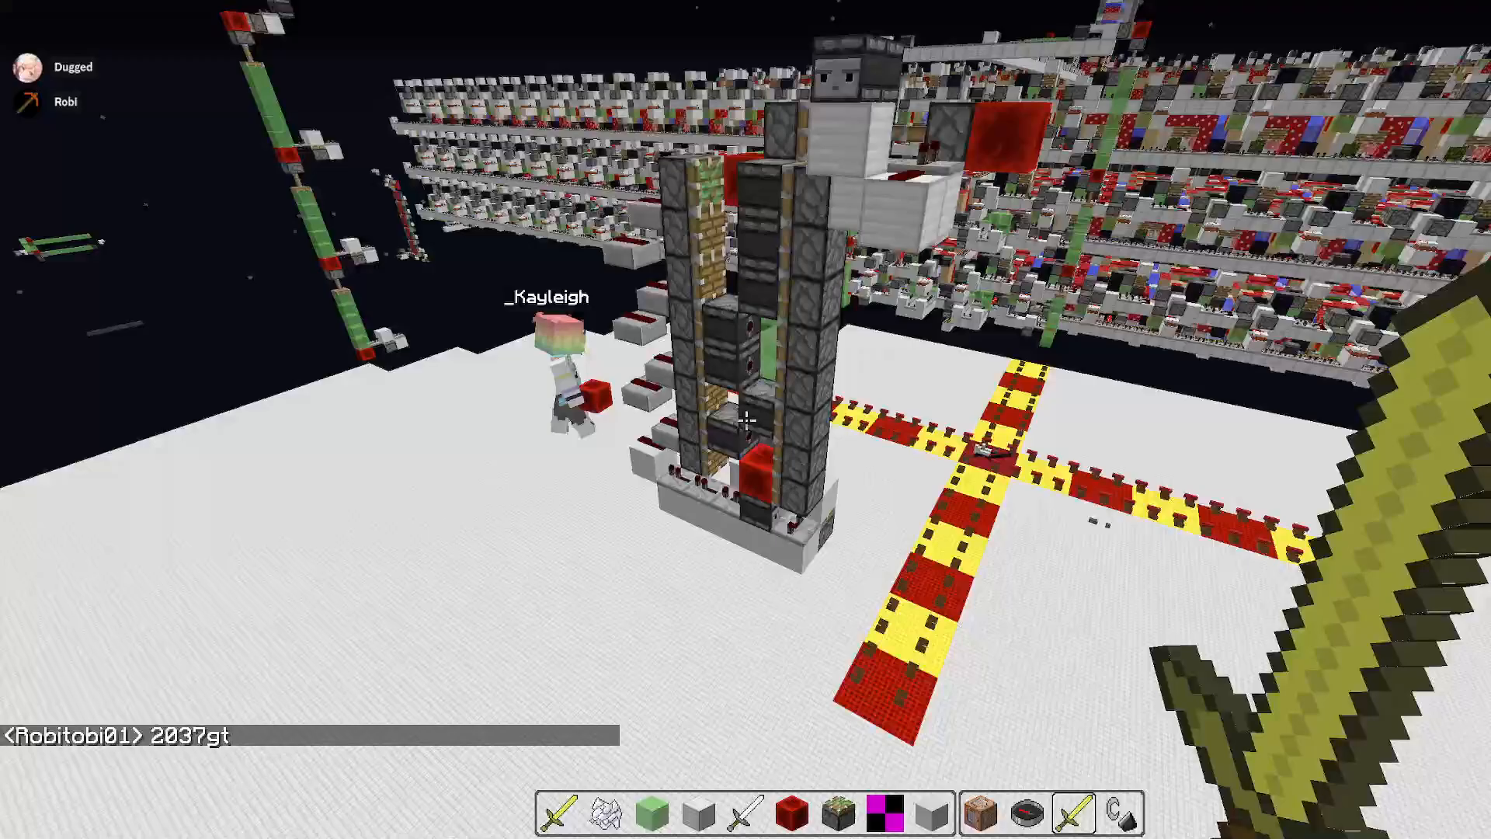
pyautogui.moveTo(745, 420)
pyautogui.write('!')
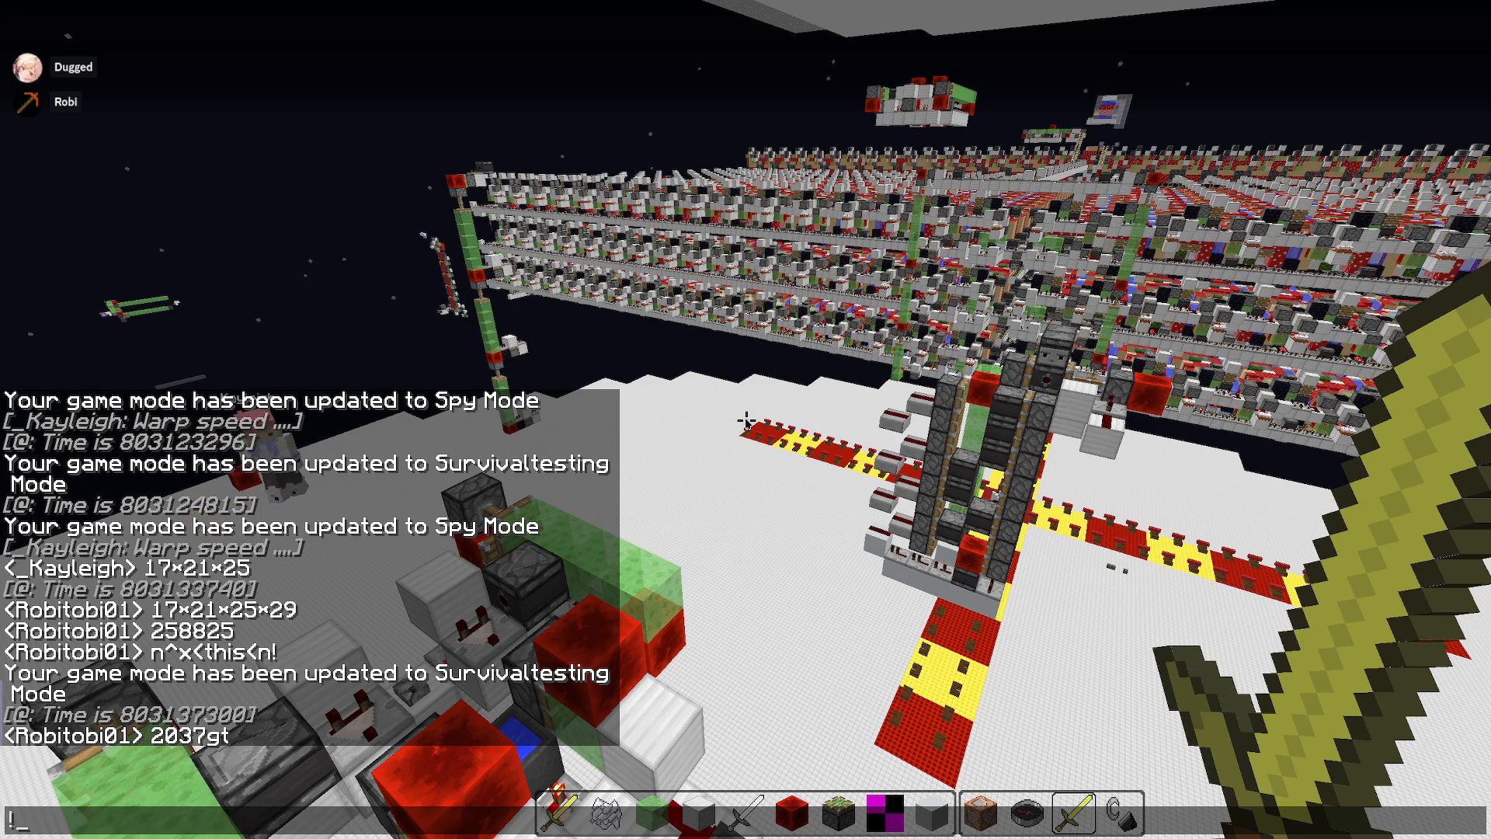
pyautogui.write('/move 10')
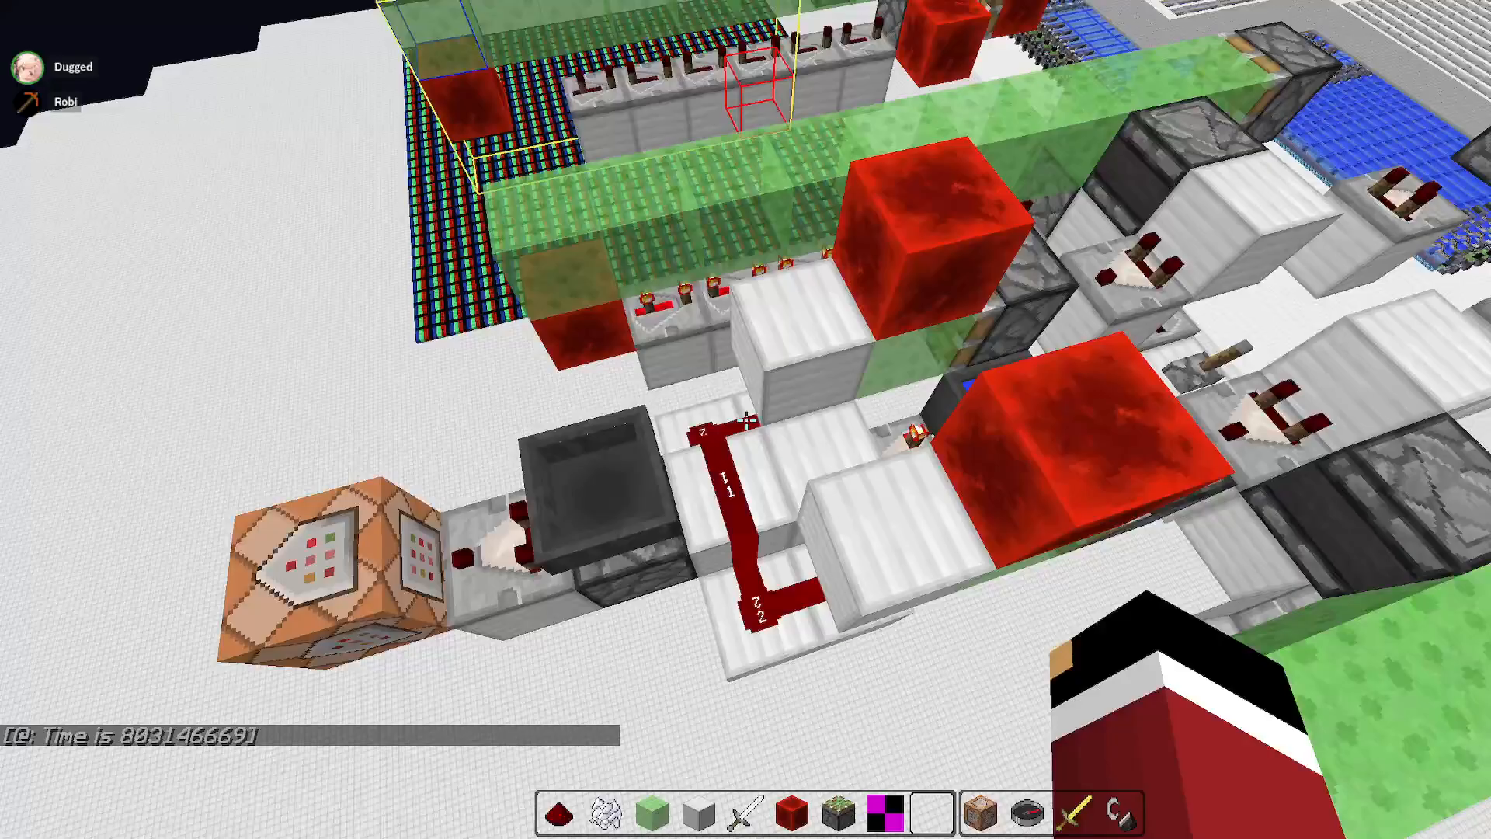
pyautogui.moveTo(745, 419)
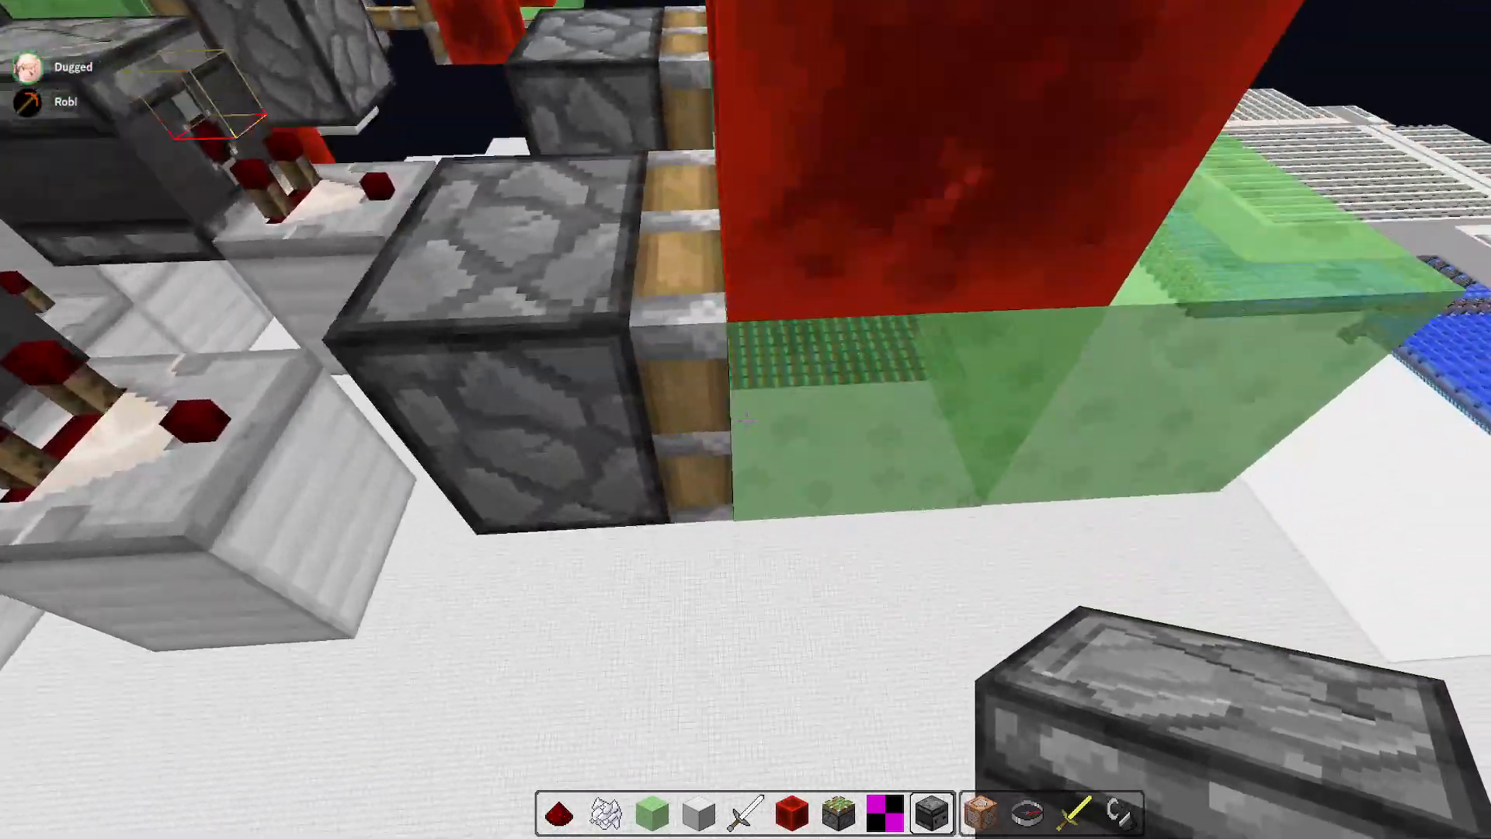
pyautogui.moveTo(746, 420)
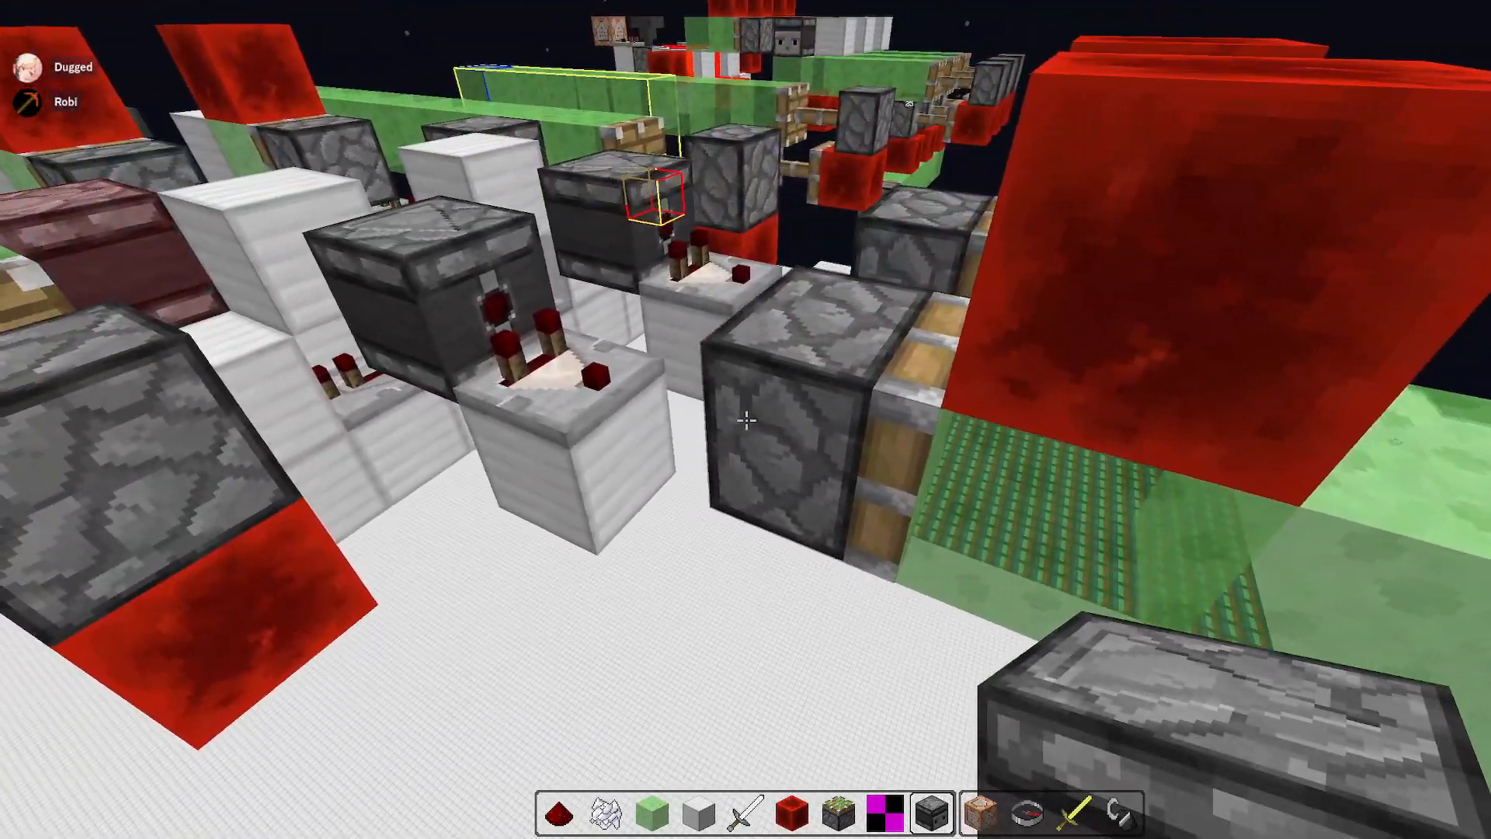
pyautogui.moveTo(745, 420)
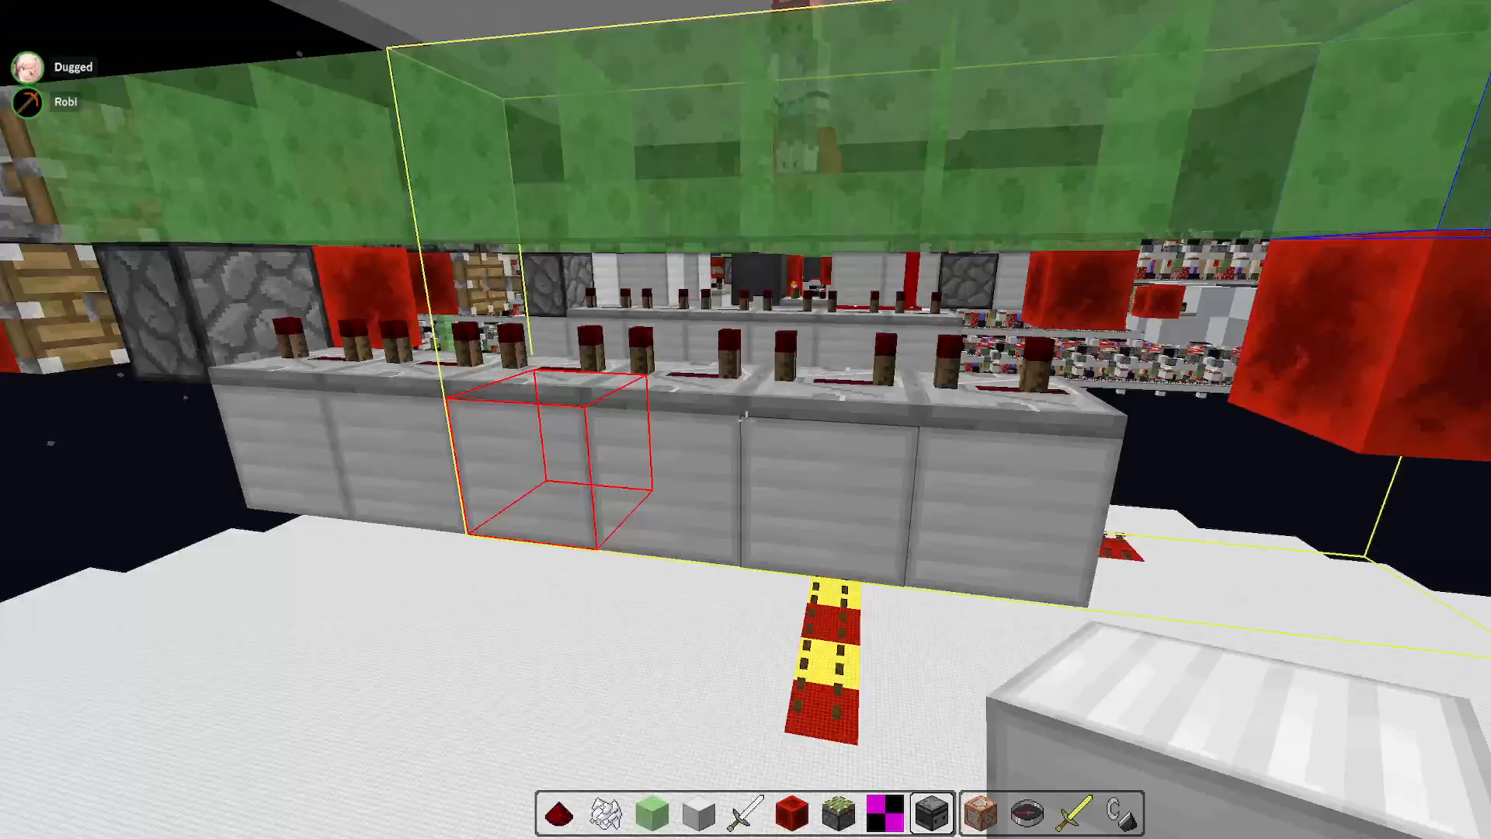
pyautogui.moveTo(745, 420)
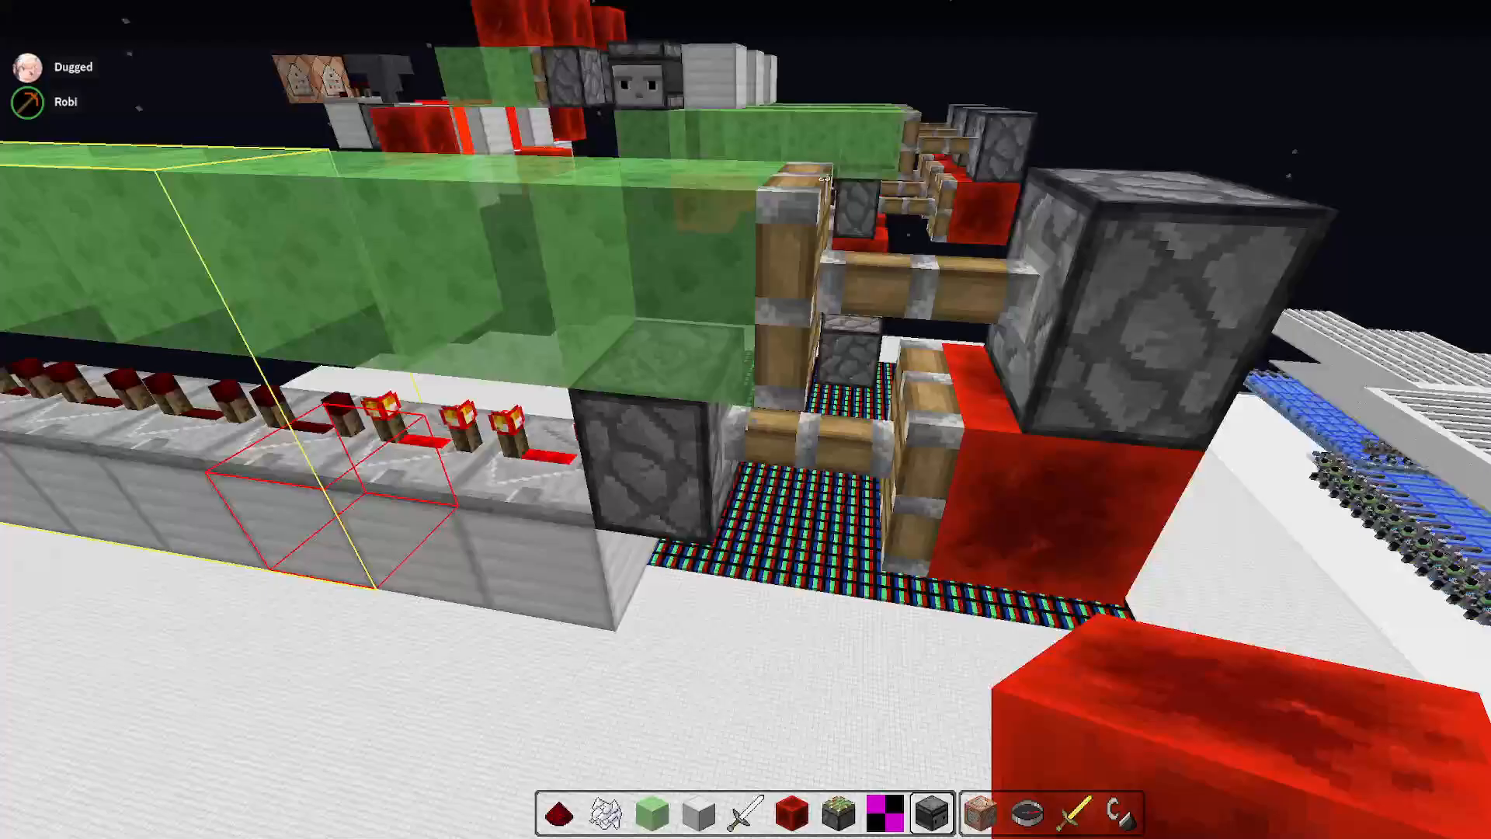
pyautogui.moveTo(746, 420)
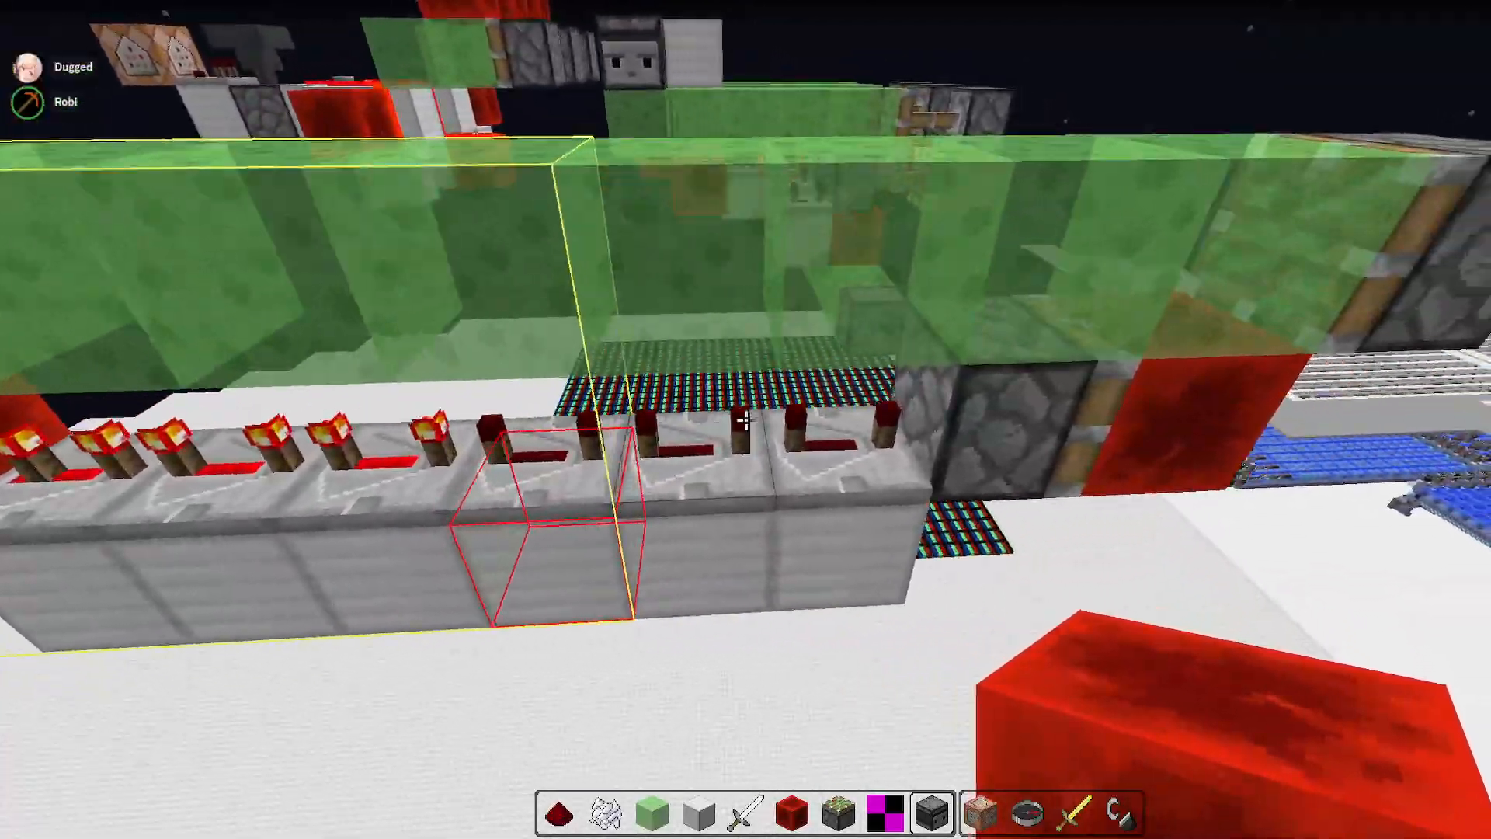
pyautogui.moveTo(746, 419)
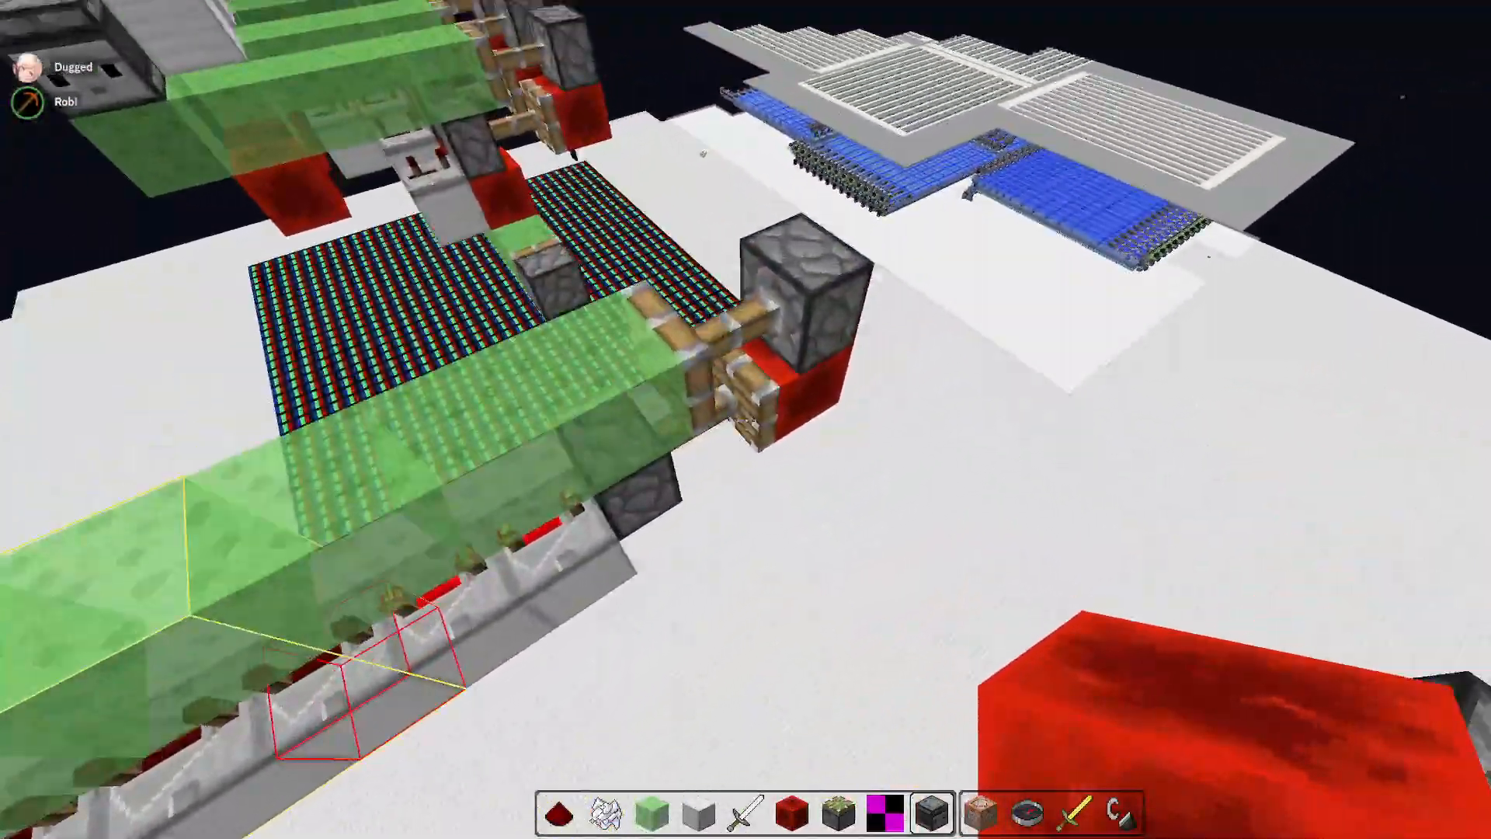
pyautogui.moveTo(746, 419)
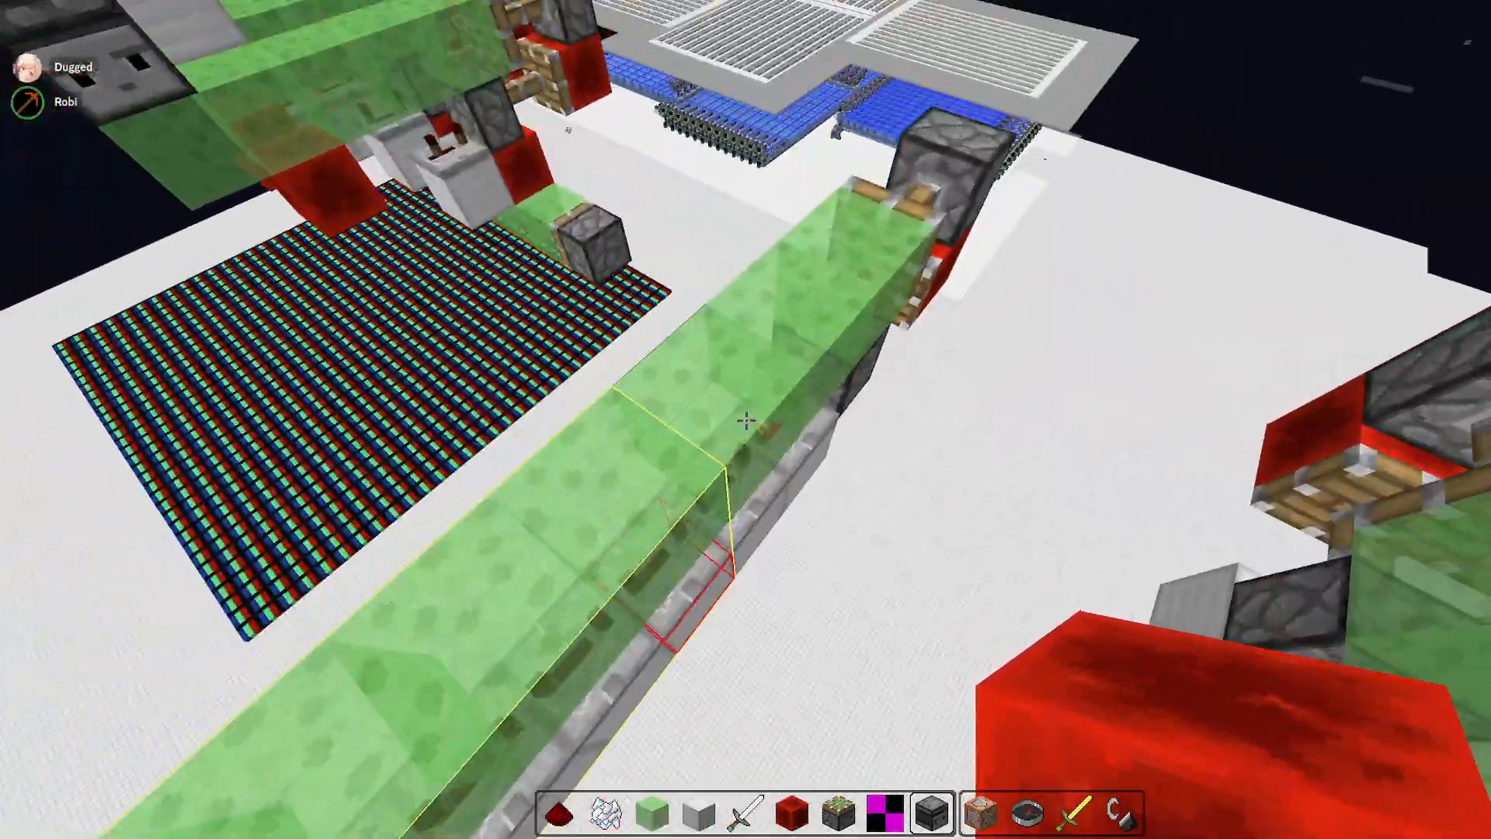
pyautogui.moveTo(745, 420)
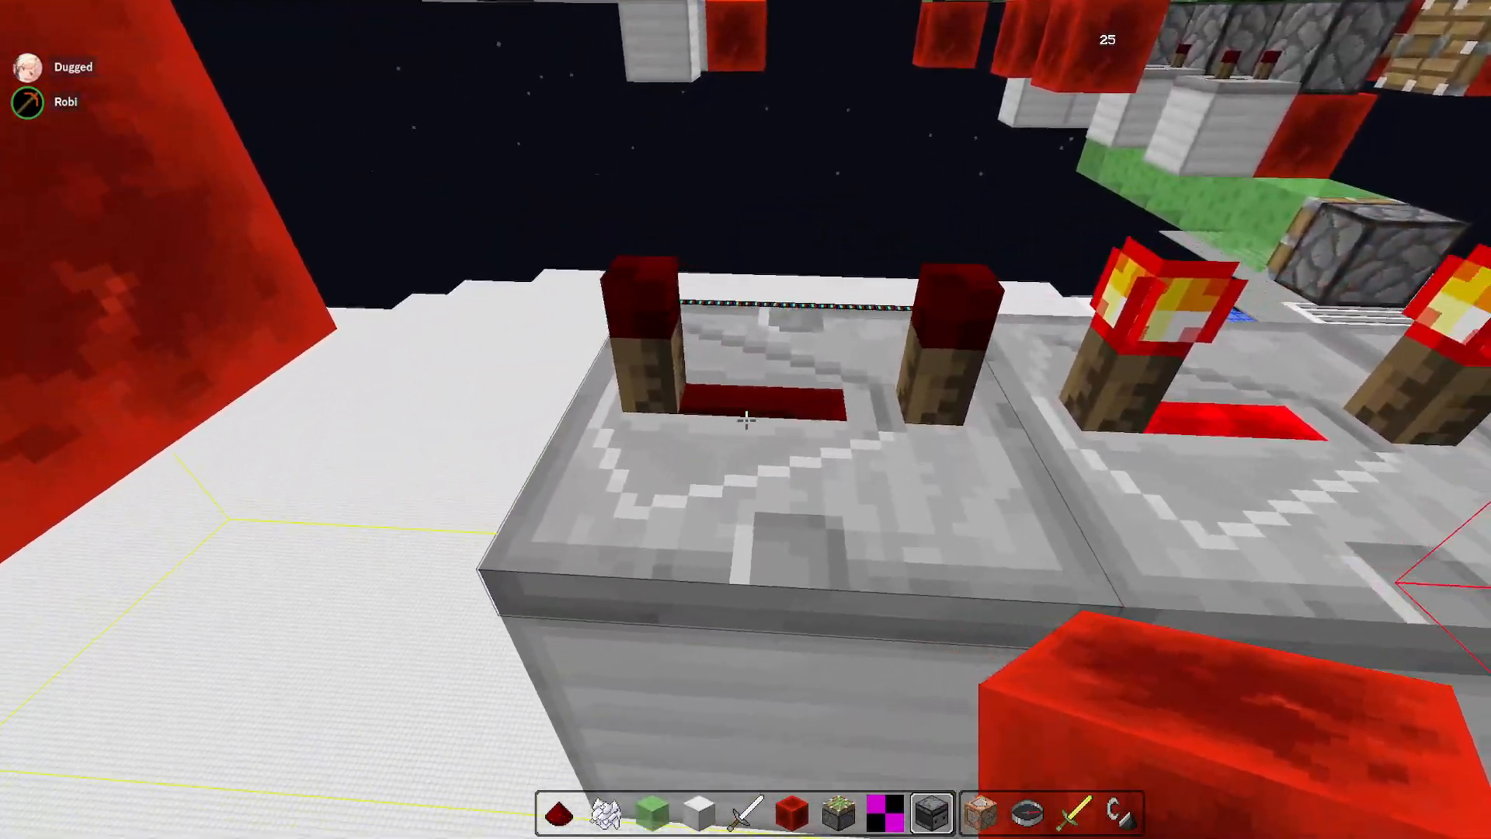
pyautogui.moveTo(745, 419)
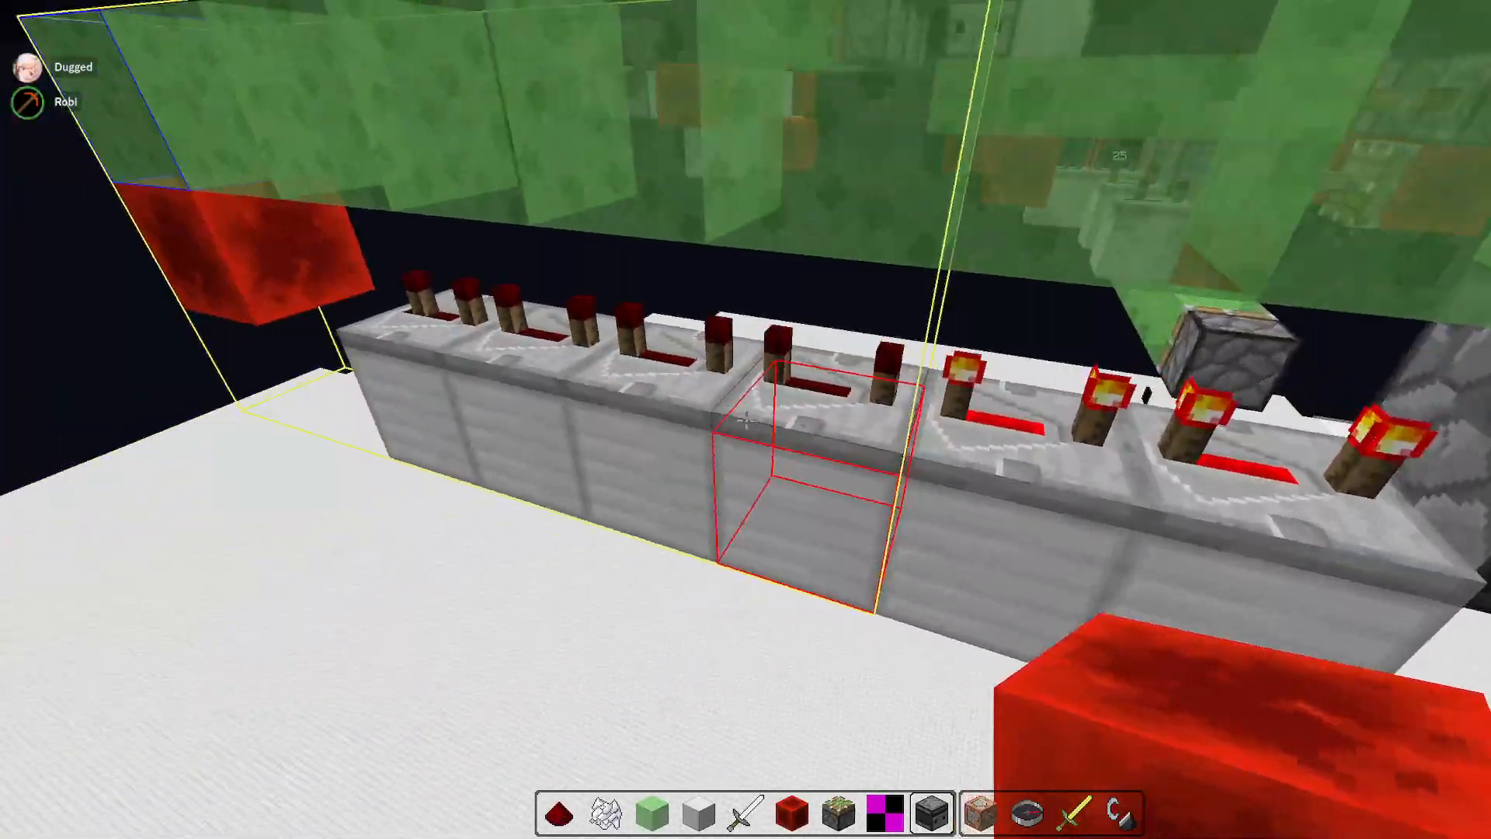
pyautogui.write('97')
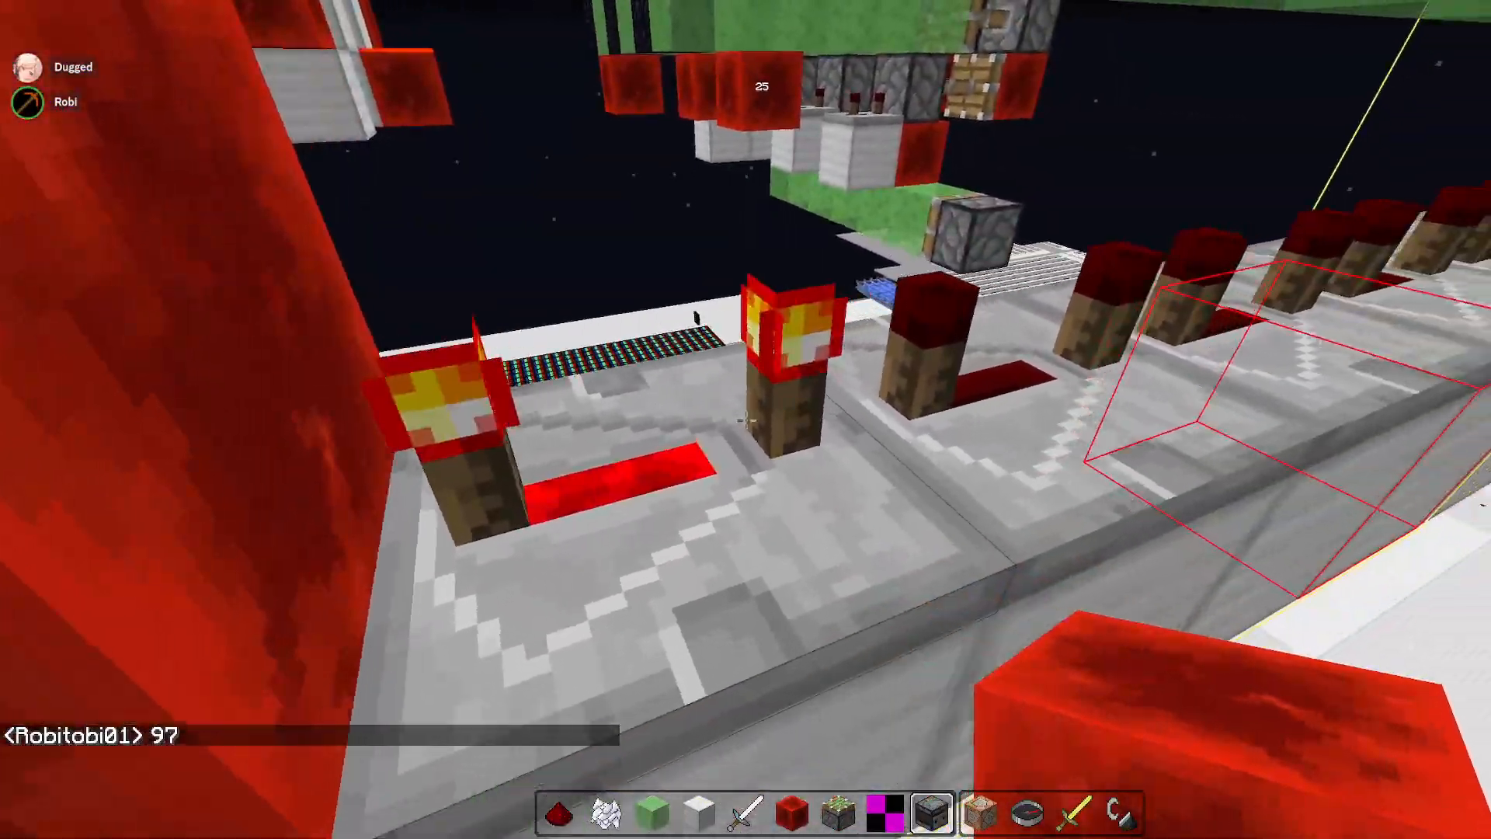
pyautogui.moveTo(746, 419)
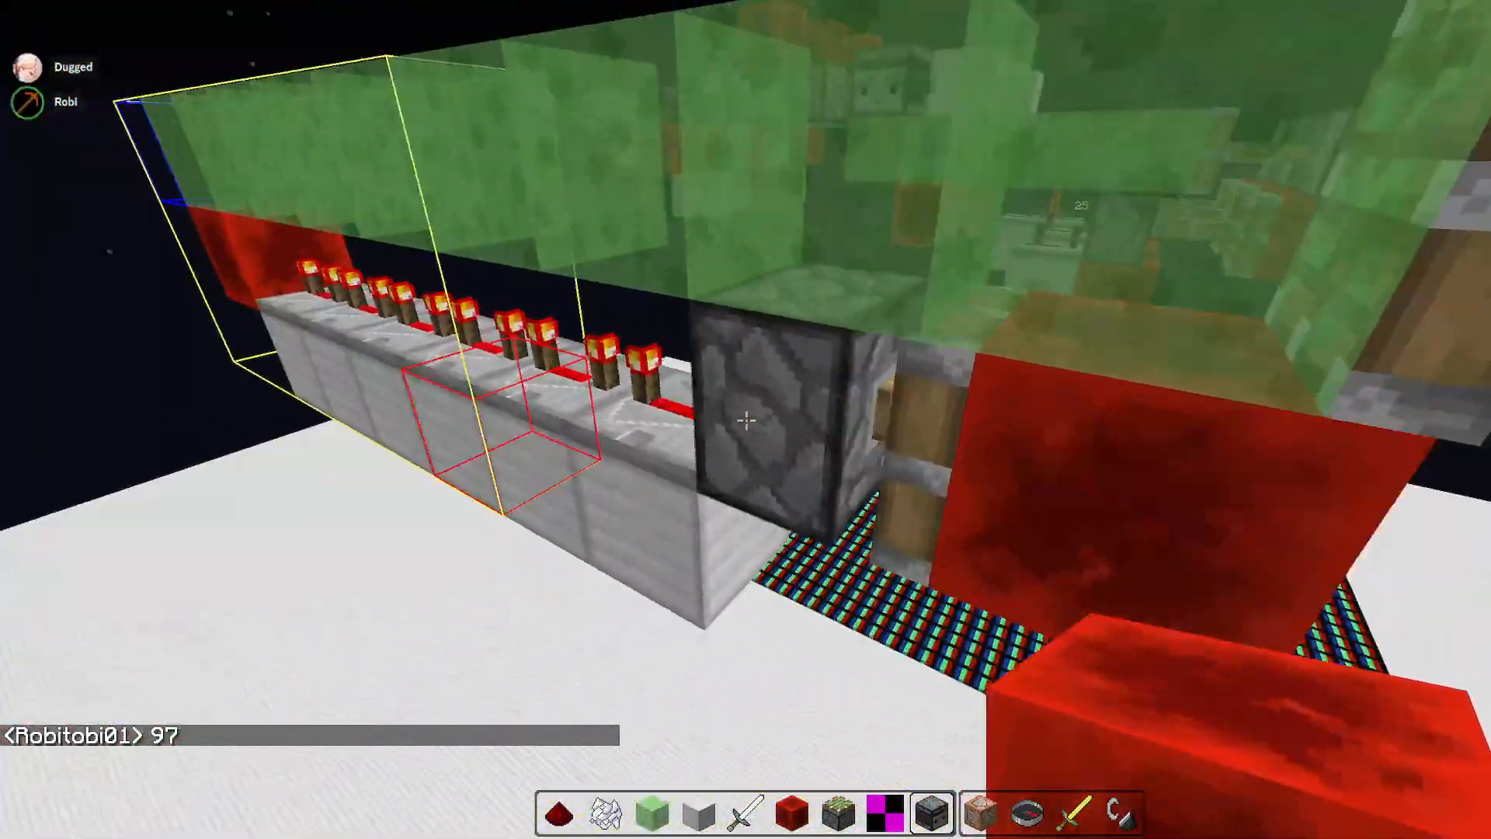
pyautogui.moveTo(745, 420)
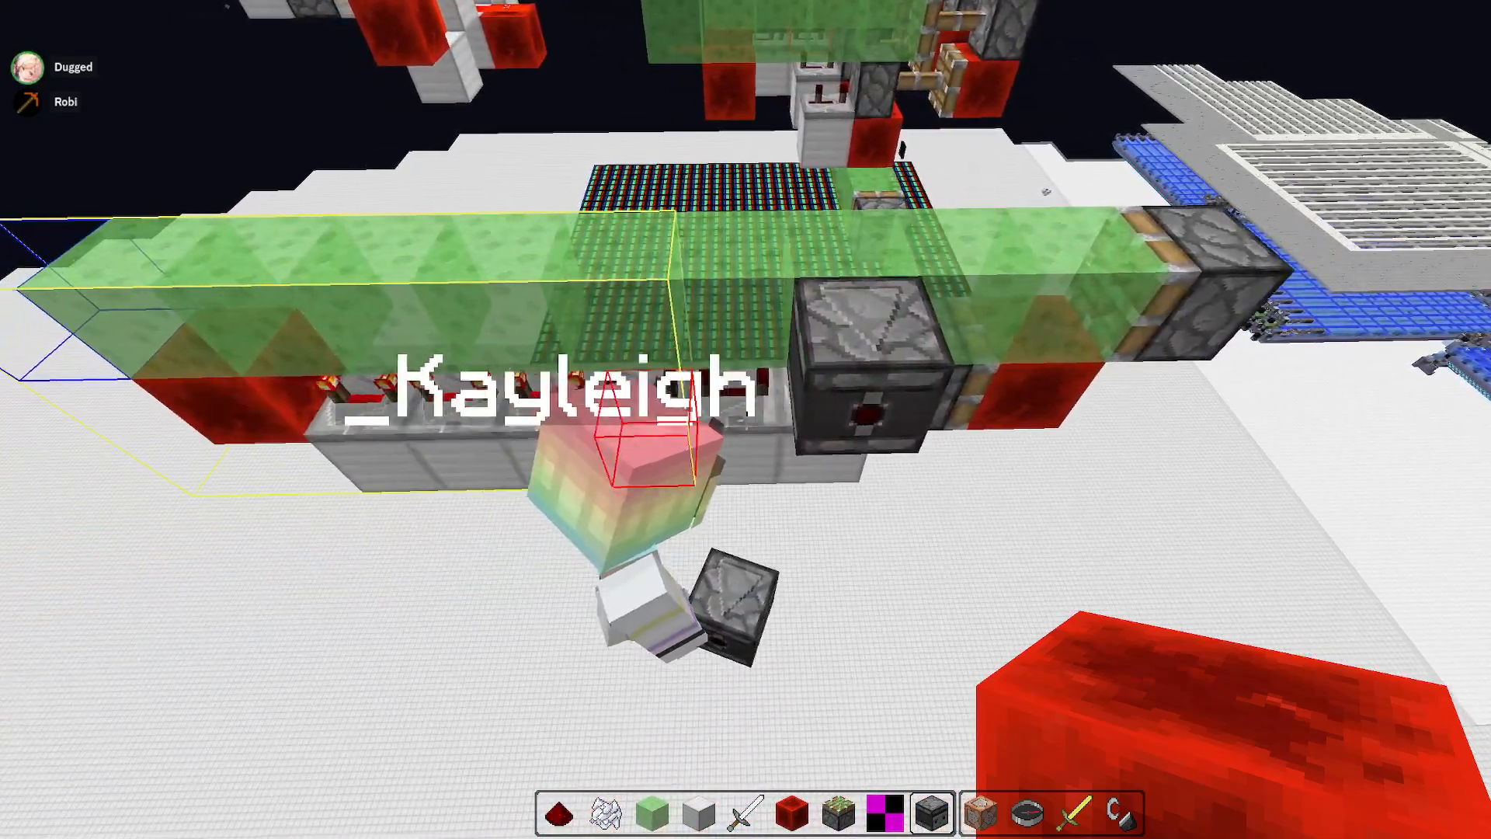
pyautogui.moveTo(746, 419)
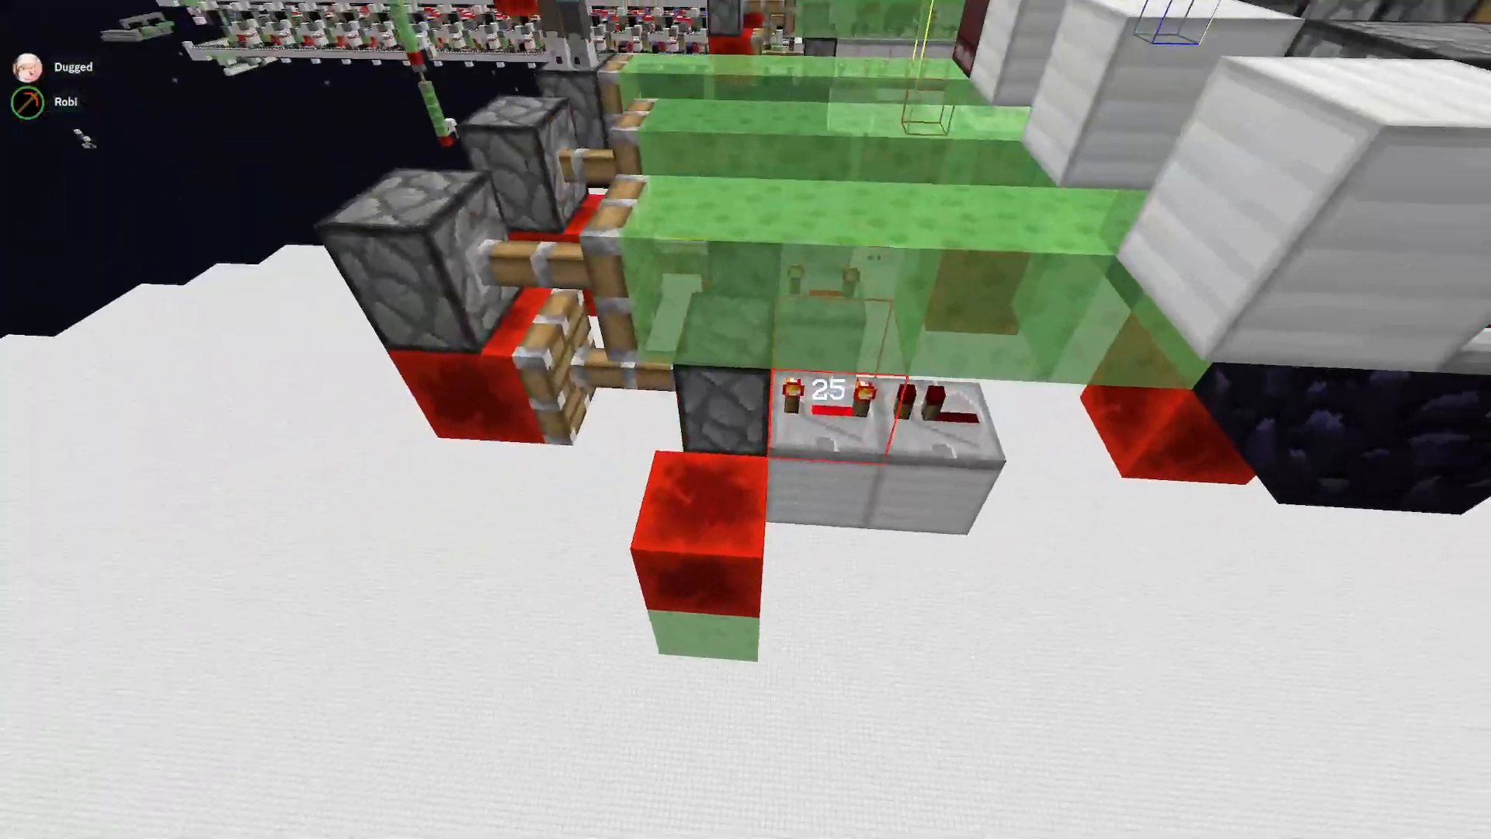
pyautogui.moveTo(746, 419)
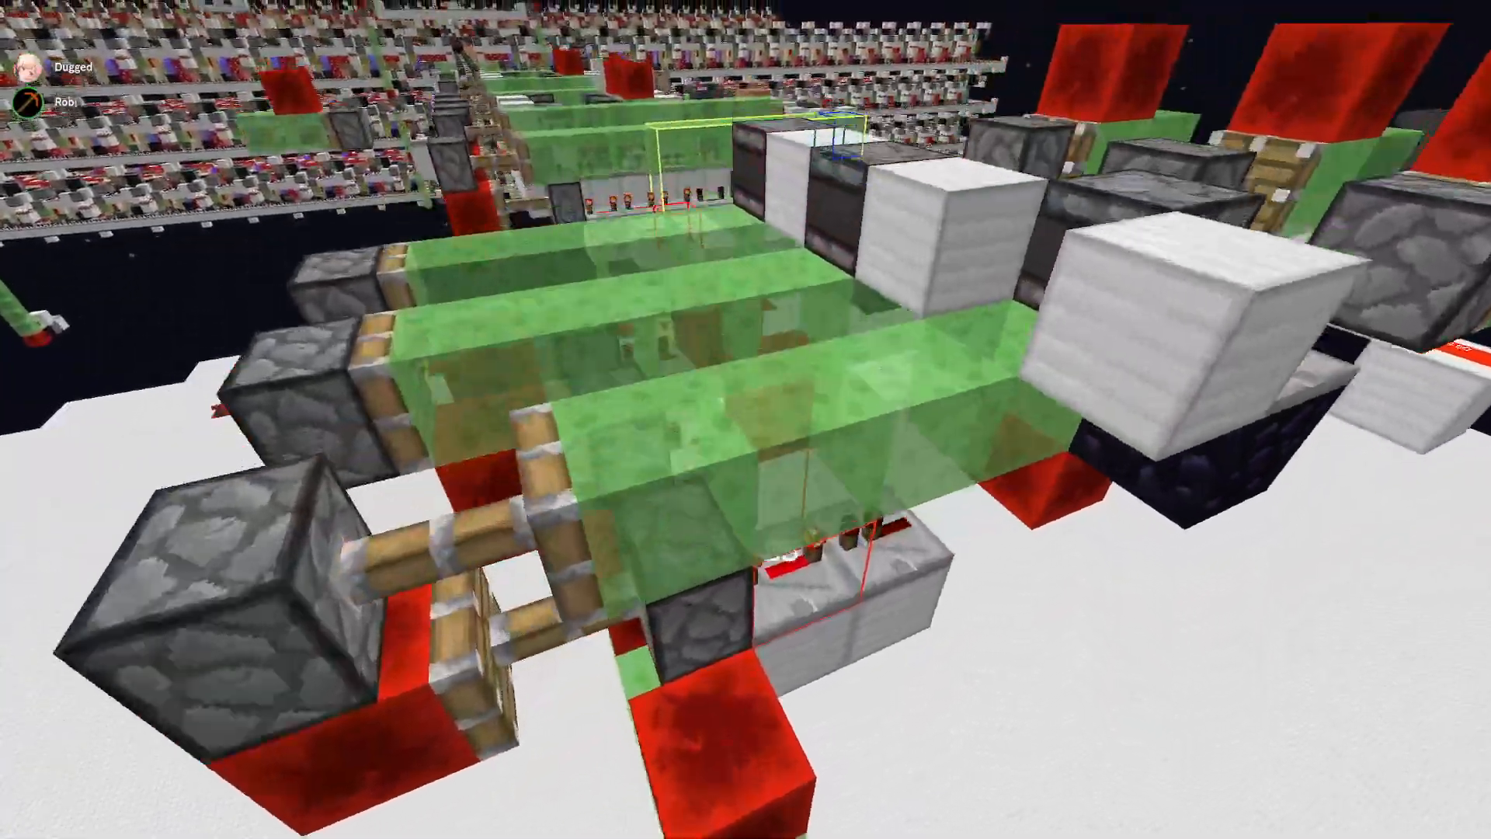
pyautogui.moveTo(746, 419)
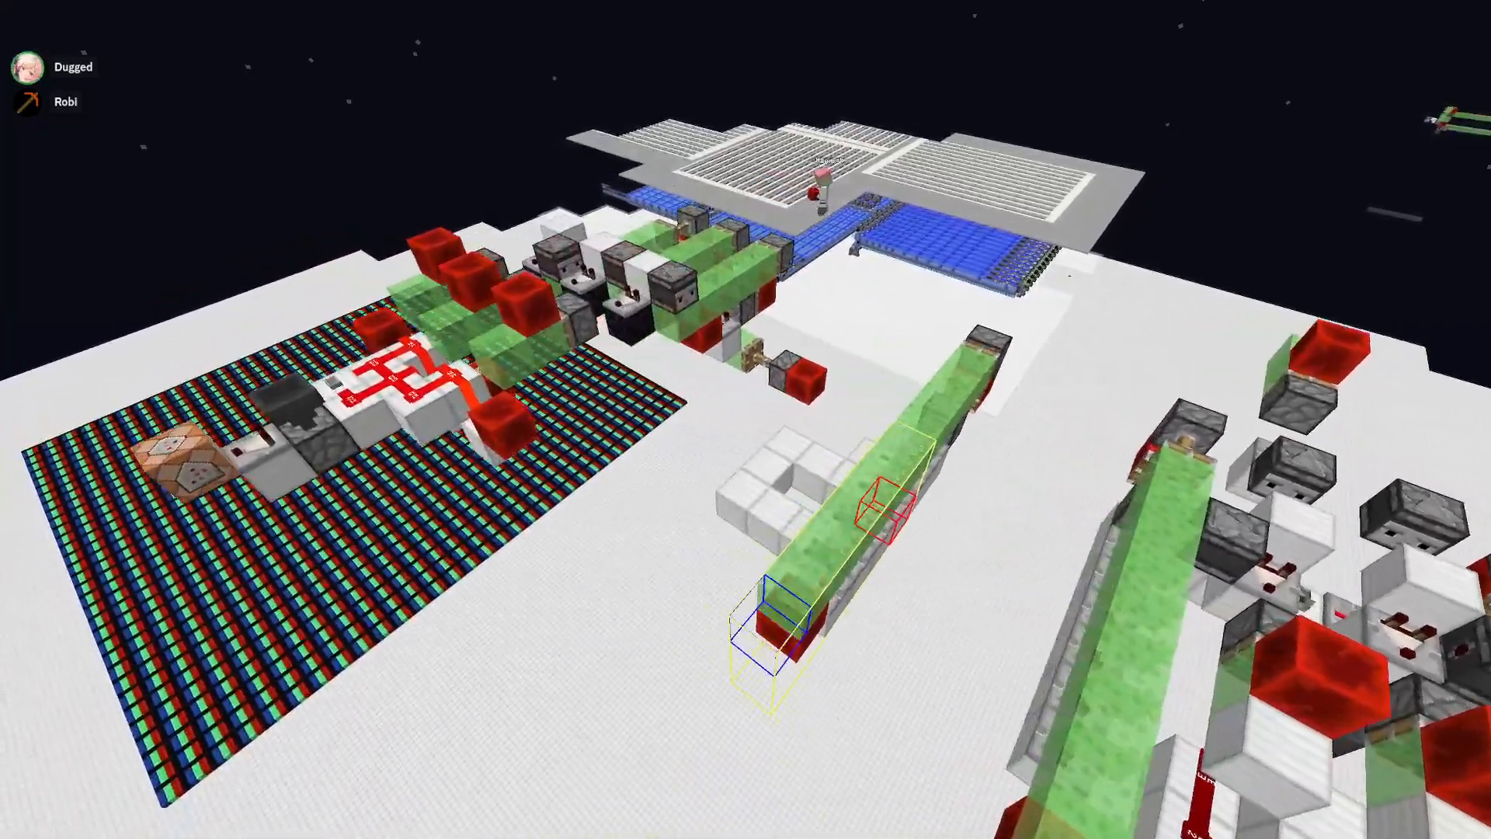
pyautogui.moveTo(745, 419)
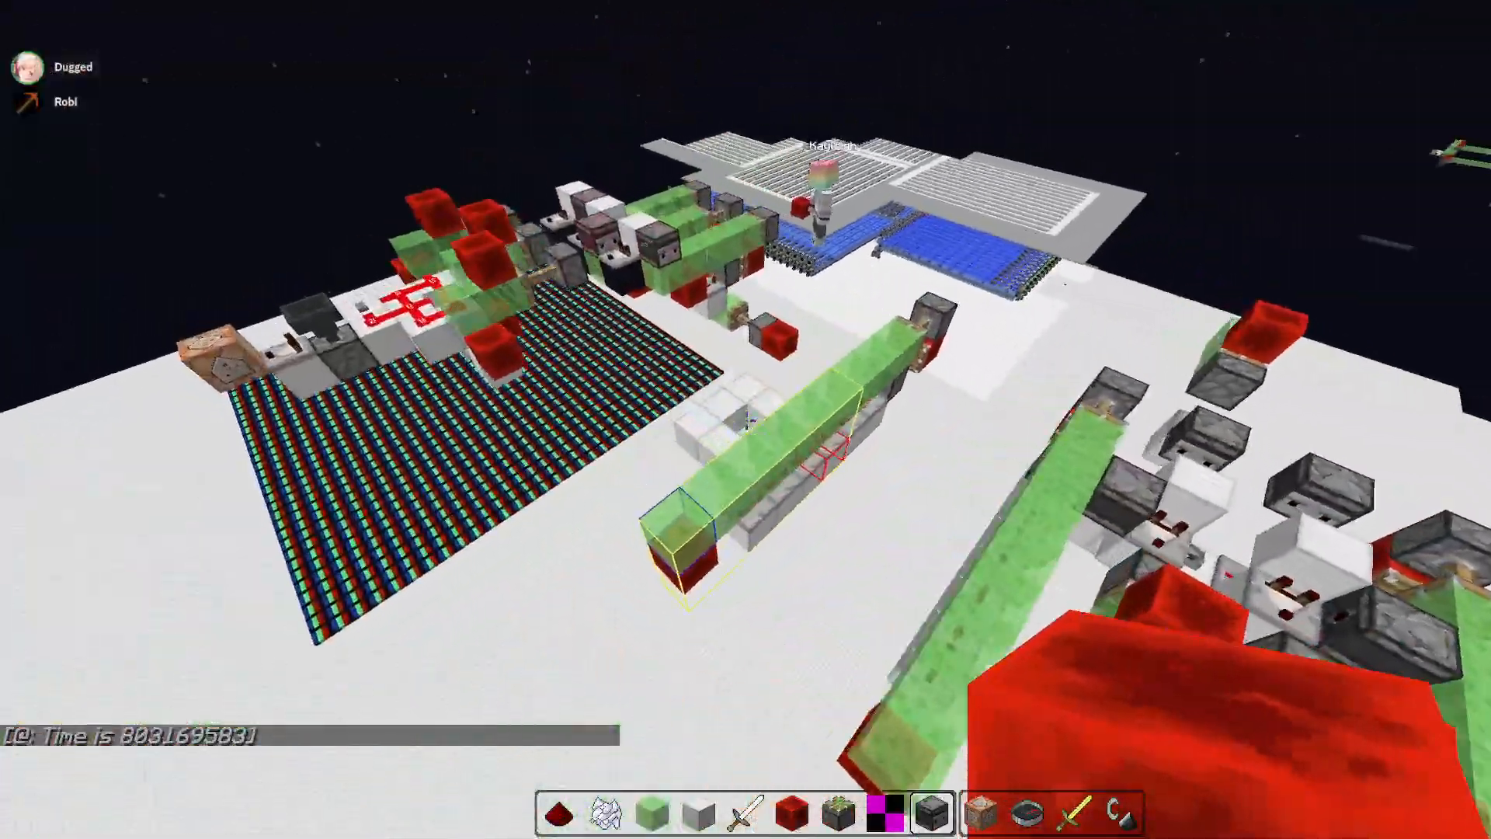
pyautogui.moveTo(746, 419)
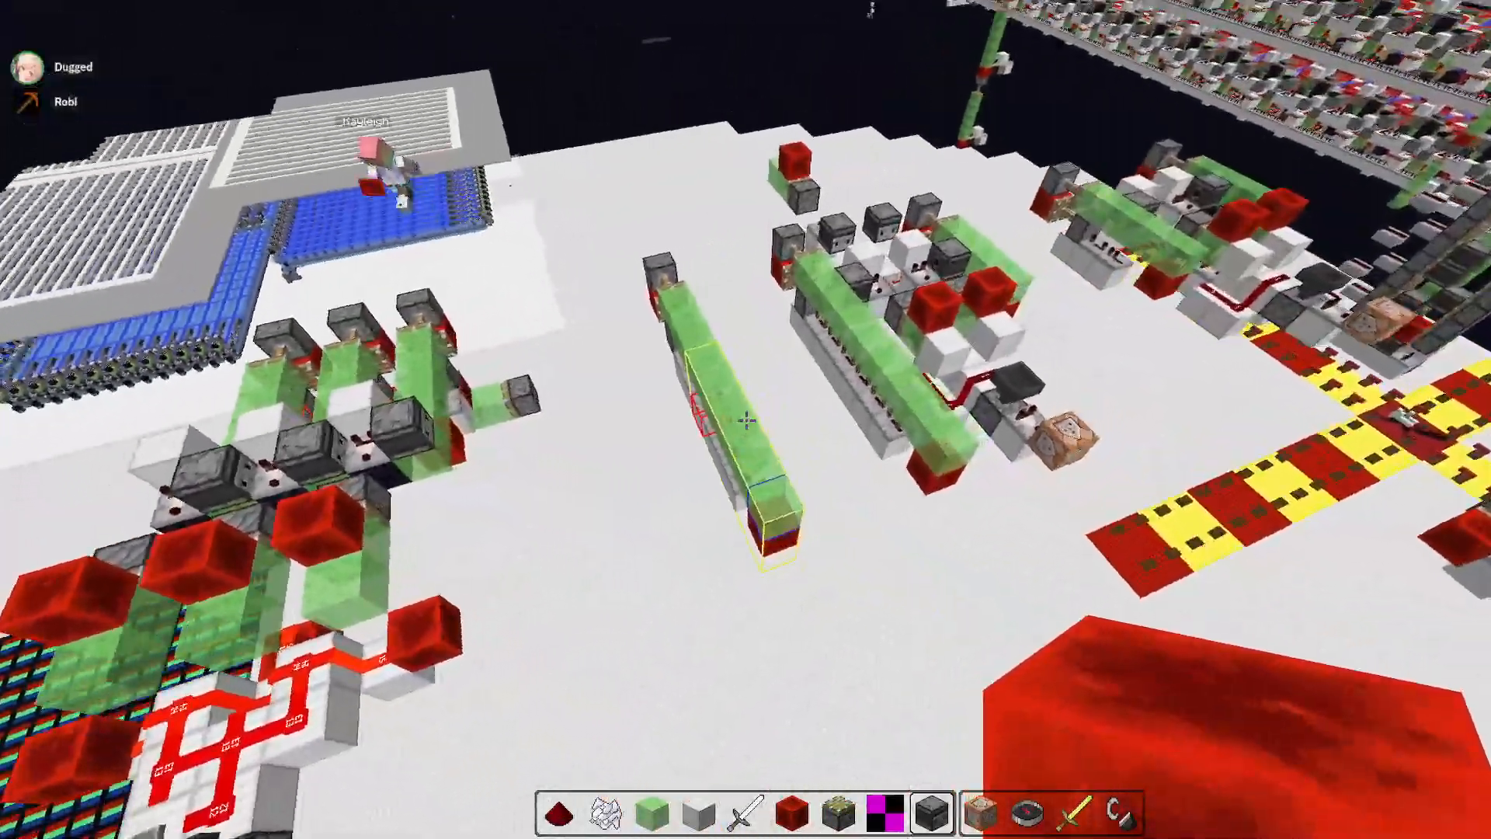
pyautogui.moveTo(746, 420)
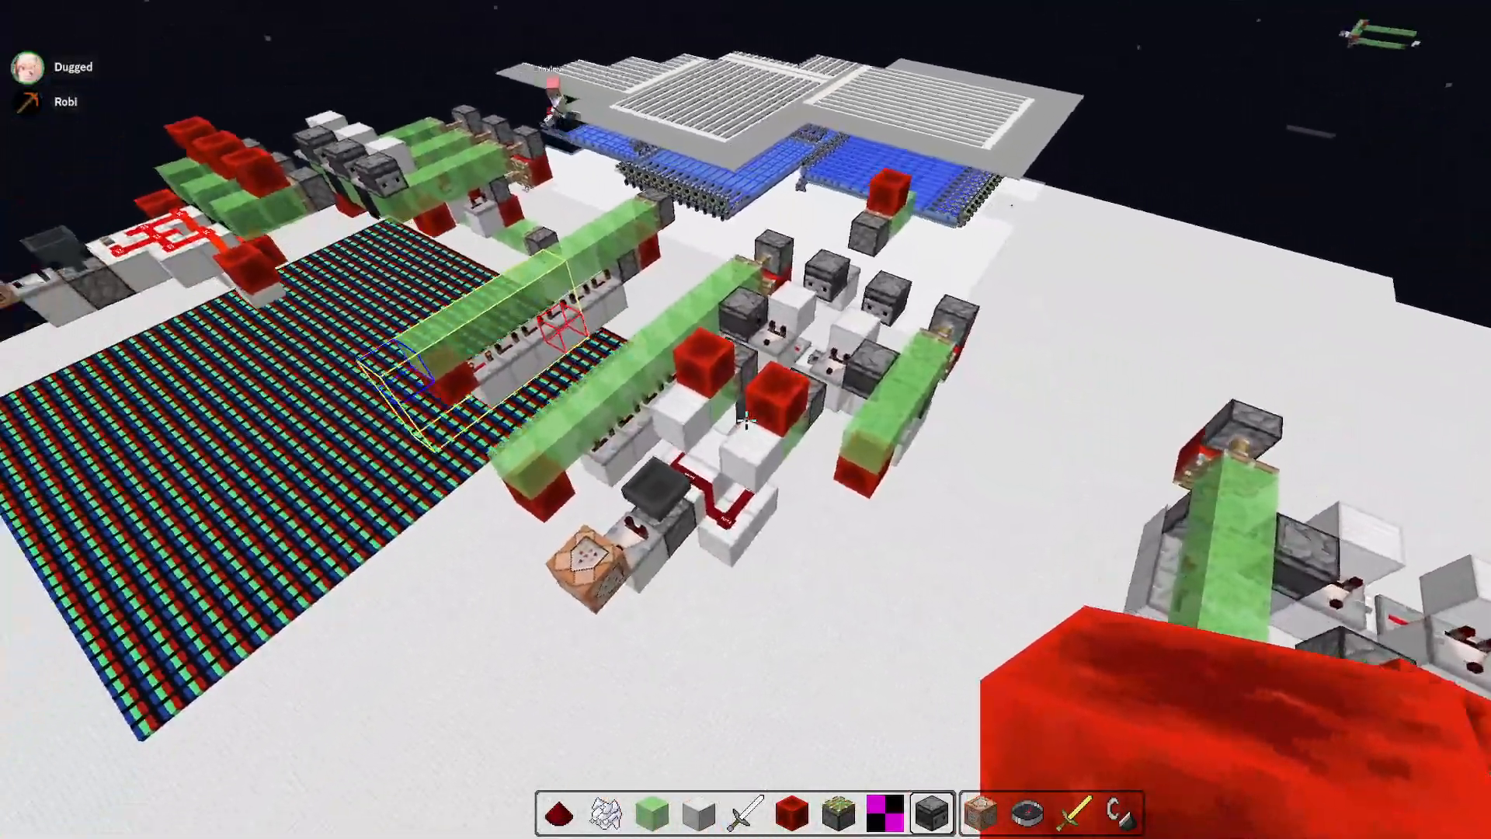